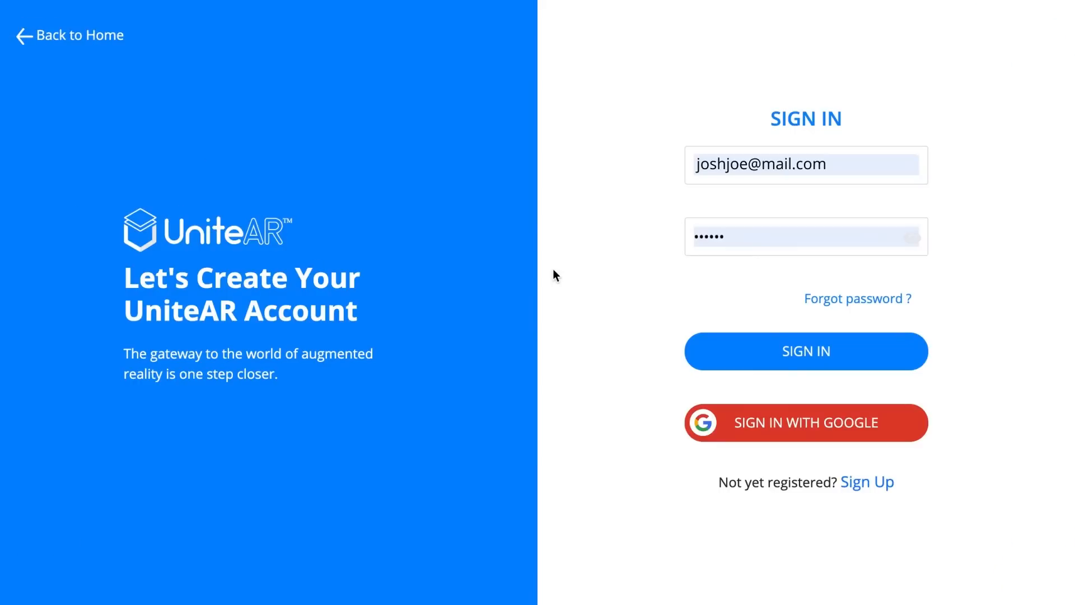
mouse_move(975, 330)
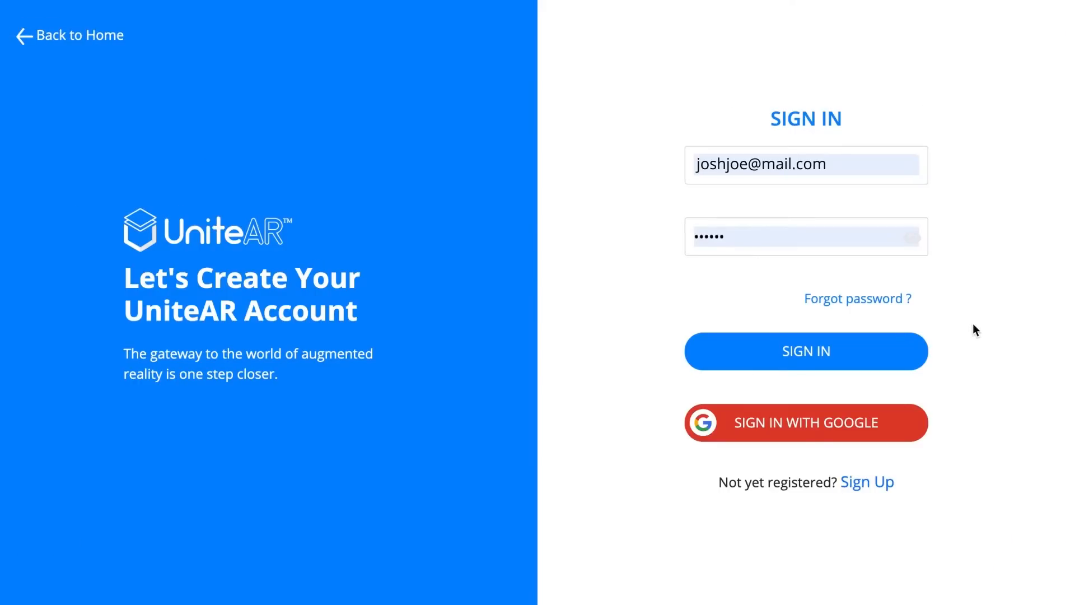
- Sign in to UniteAR and add a new Image-Based AR project
click(806, 351)
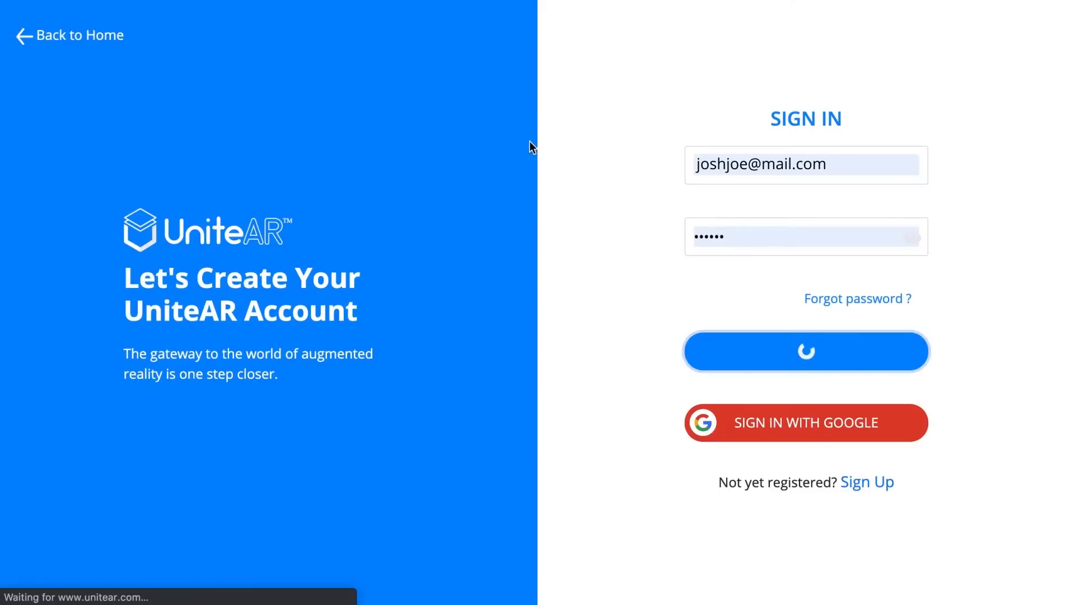
click(806, 351)
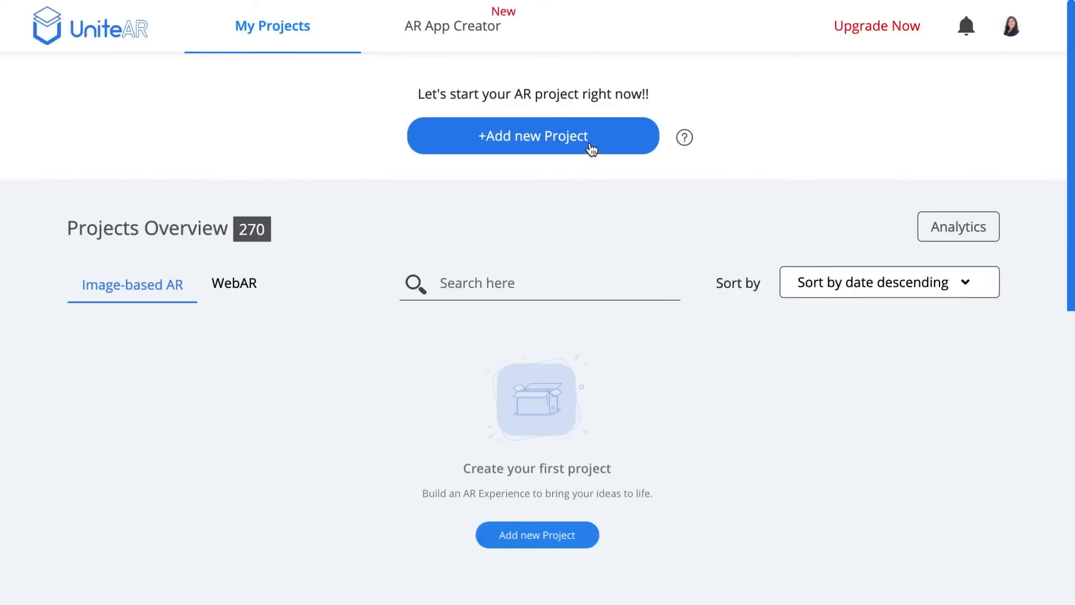
click(533, 135)
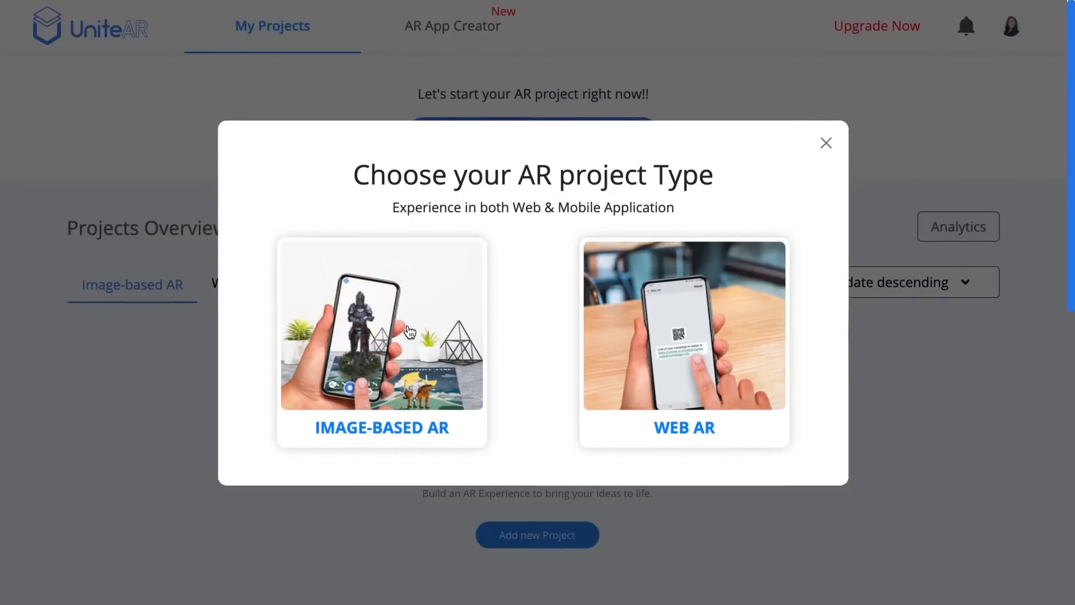
click(382, 343)
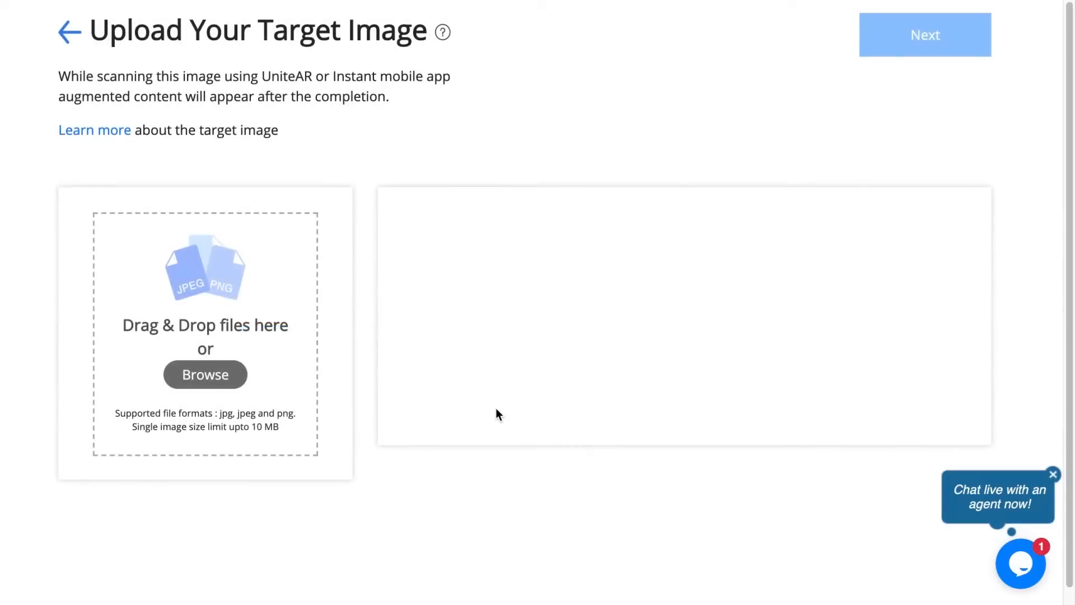
mouse_move(380, 297)
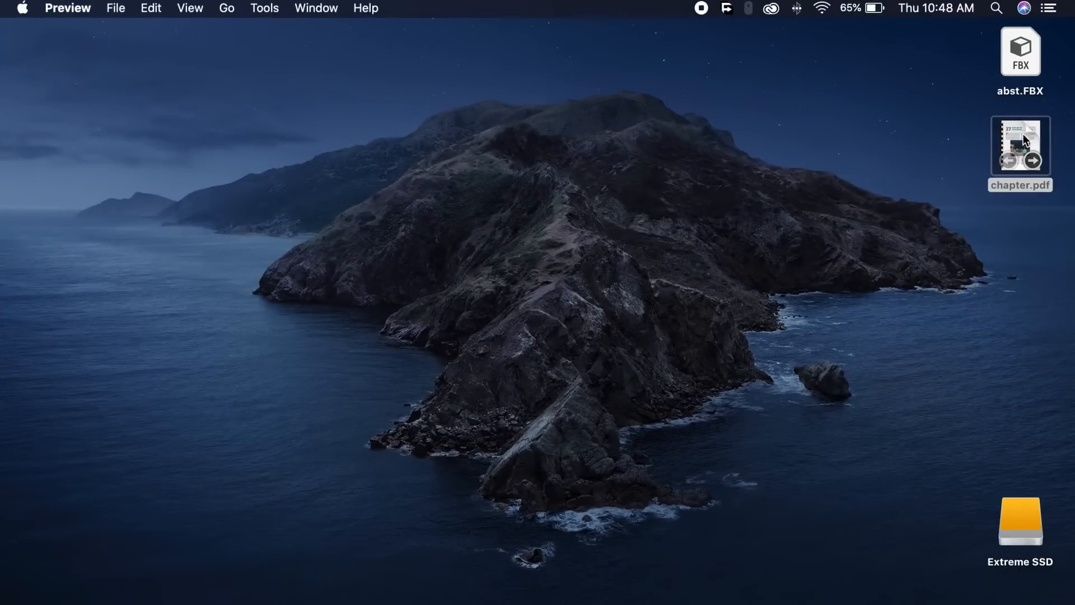
- Open chapter.pdf and scroll to the astronaut-on-the-moon figure on page 5
double_click(1020, 146)
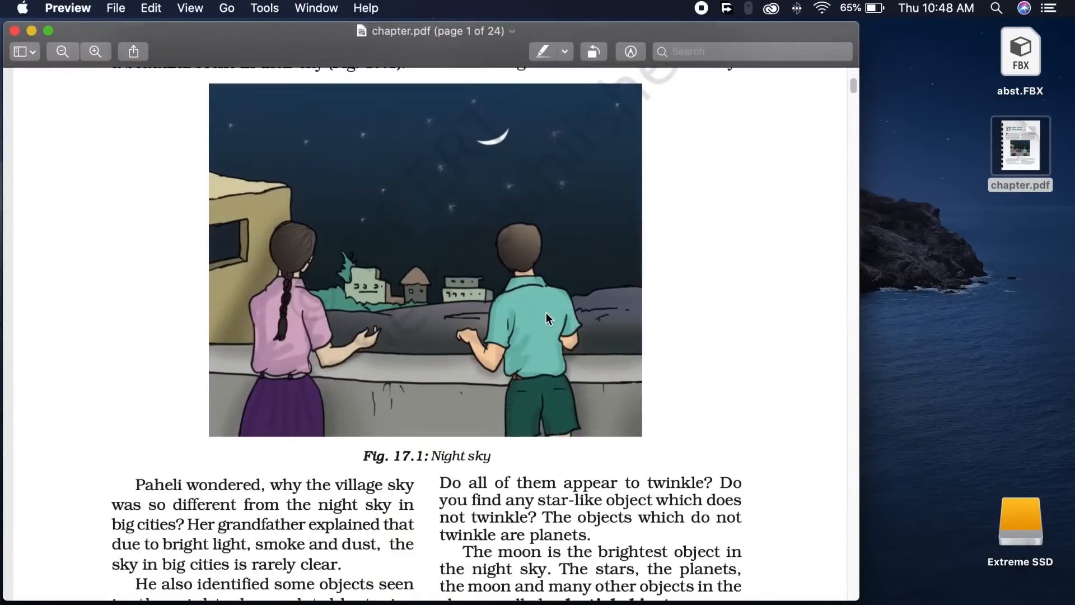
scroll(down, 3)
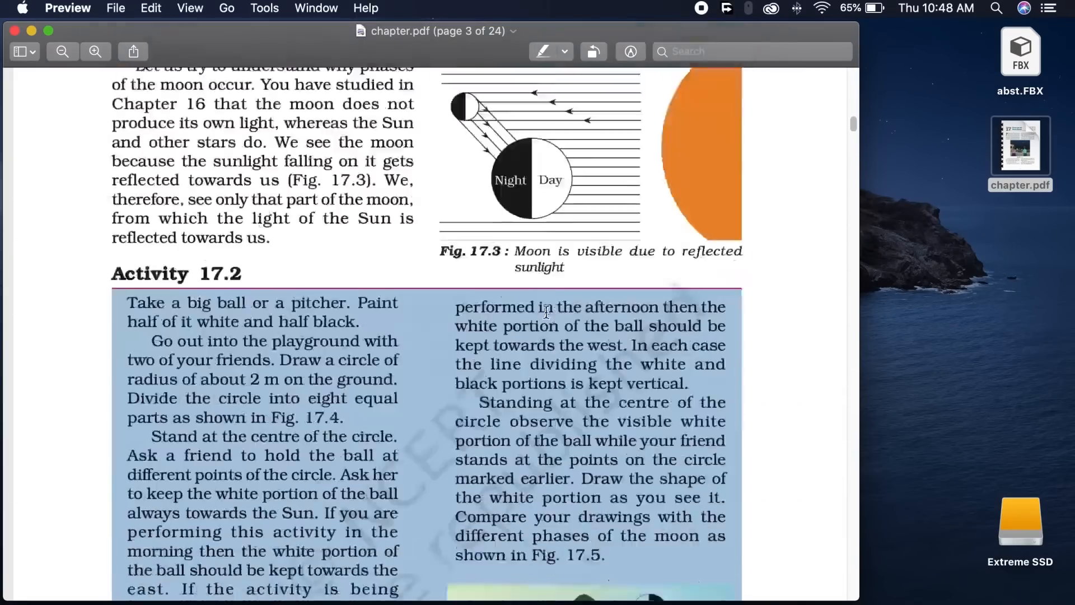
scroll(down, 3)
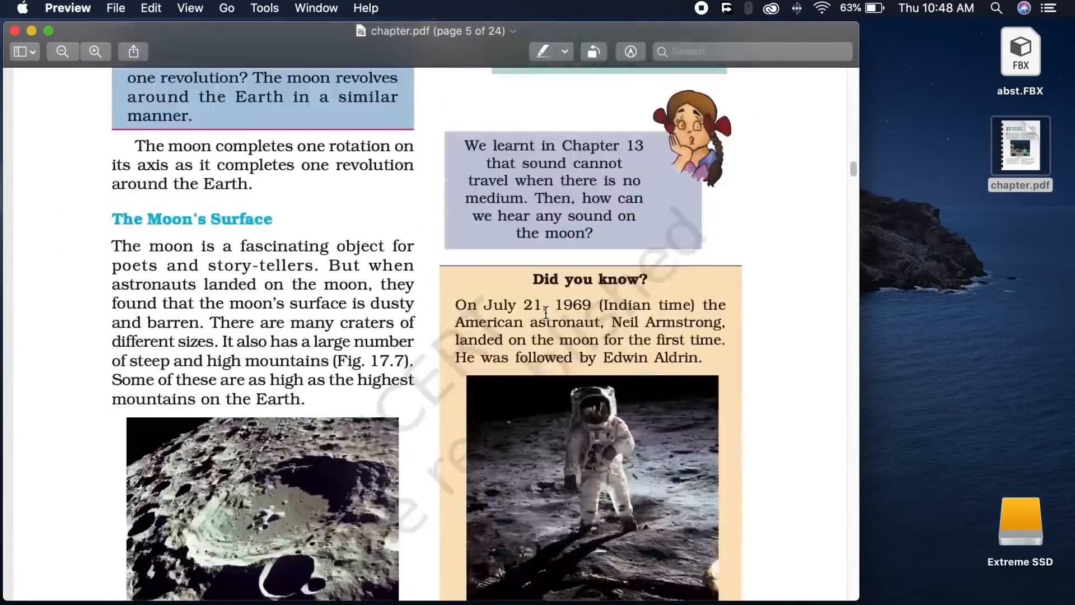
scroll(down, 3)
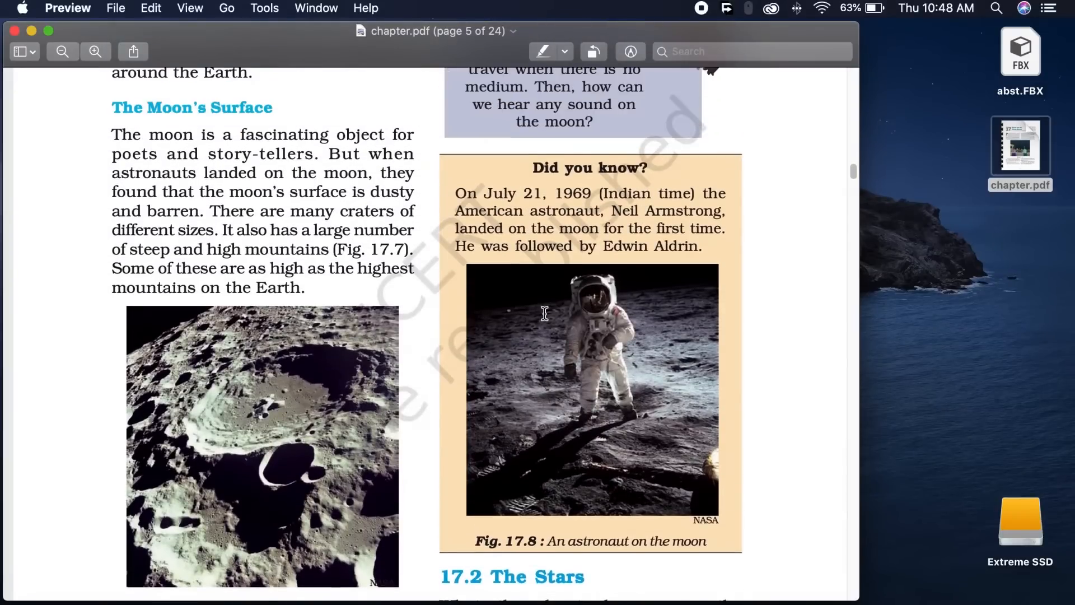
scroll(down, 3)
text(s)
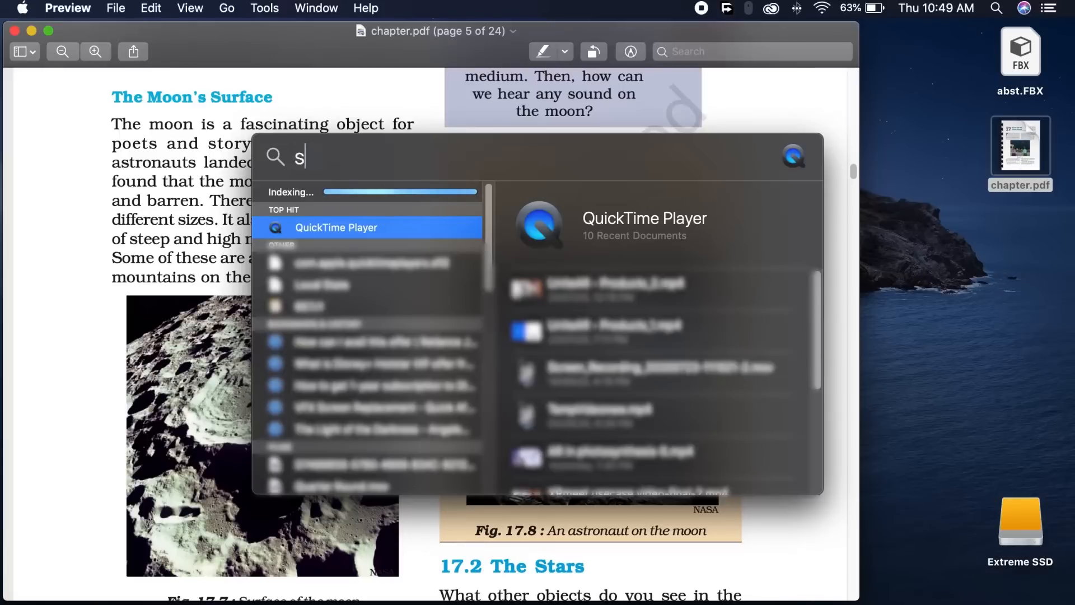
- Capture the astronaut 'Did you know?' box with Screenshot and save it to the desktop
text(creenshot)
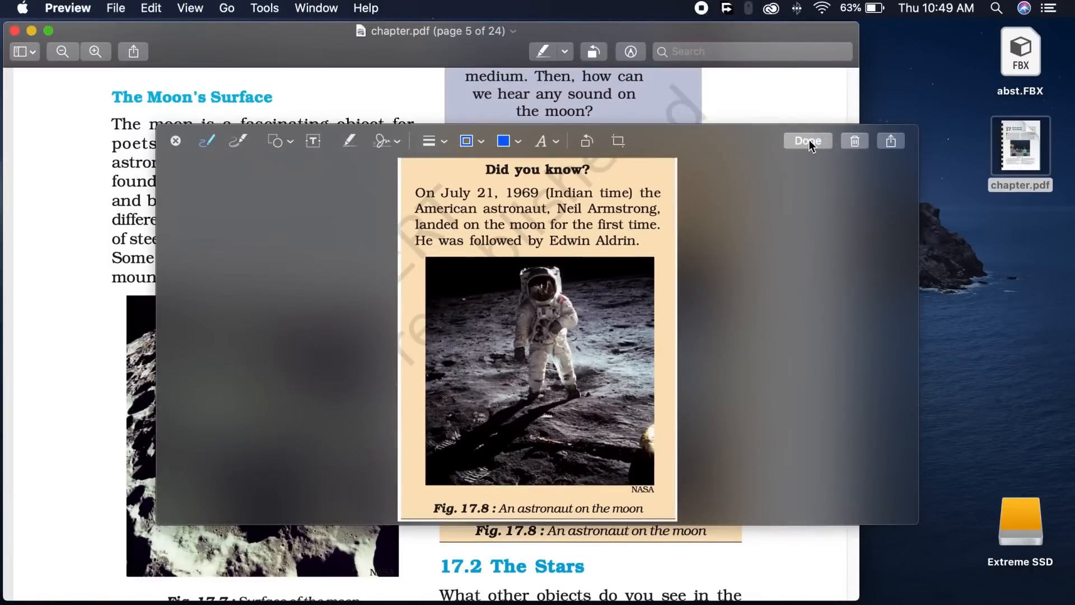
click(807, 141)
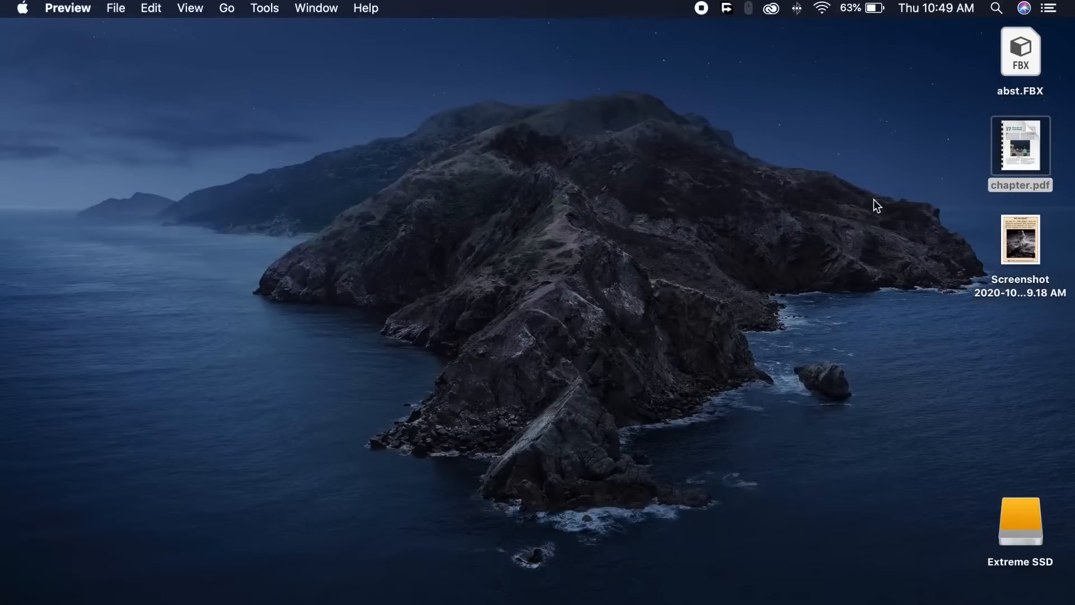
- Open the desktop Screenshot file in Preview to check it, then close it
double_click(1020, 240)
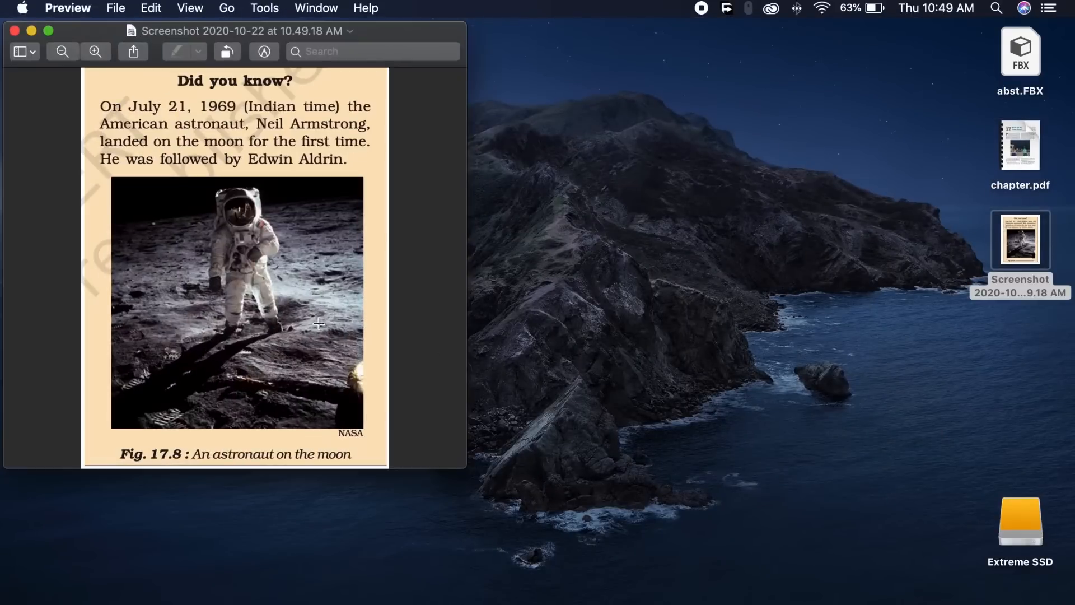
click(14, 31)
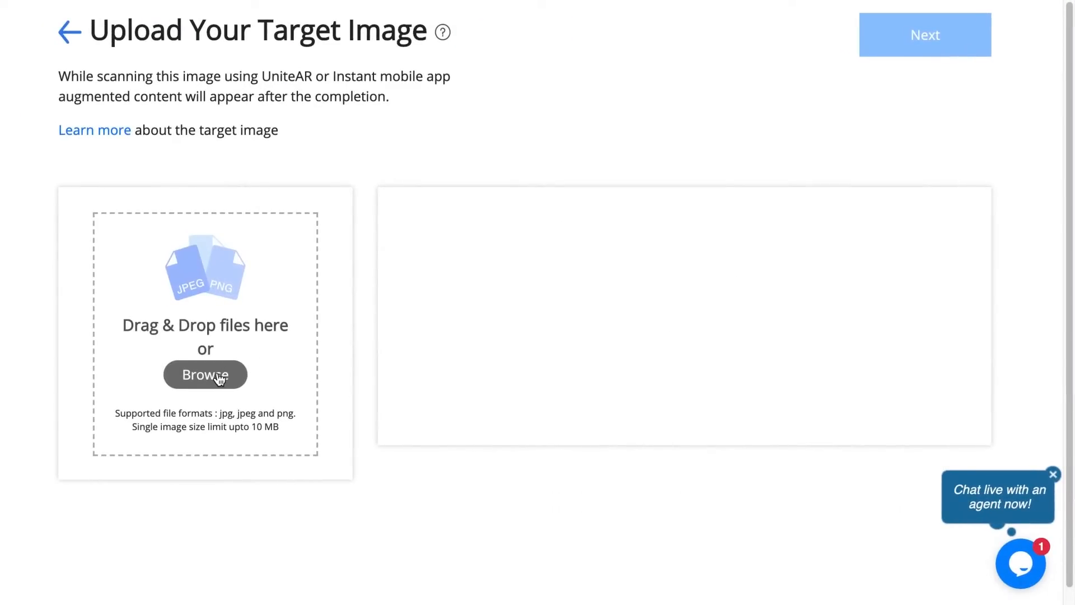
- Upload the desktop astronaut Screenshot as target image and proceed to the AR editor
click(204, 375)
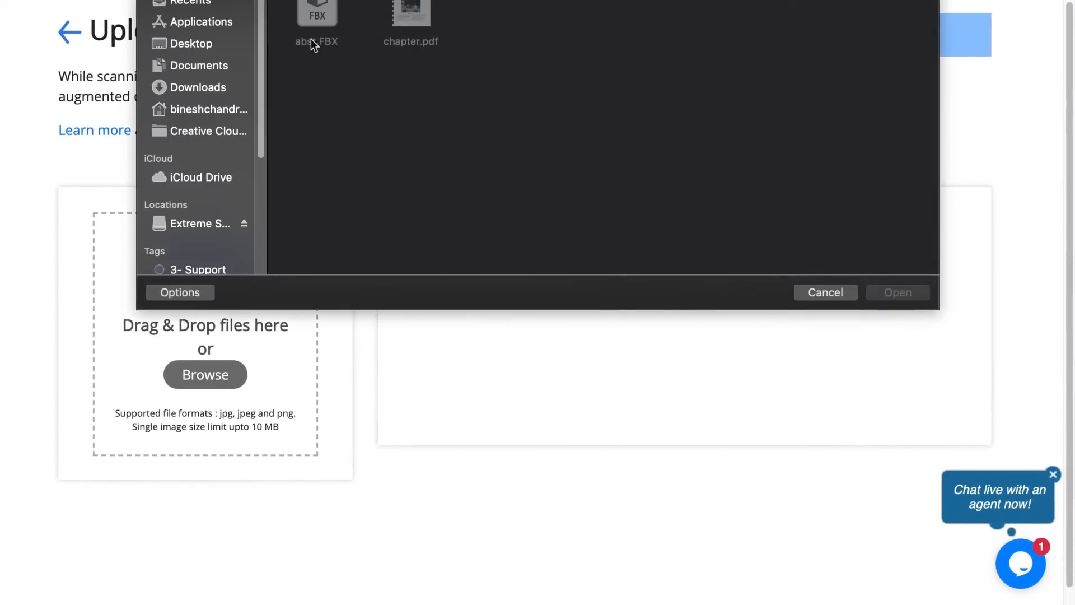
click(192, 43)
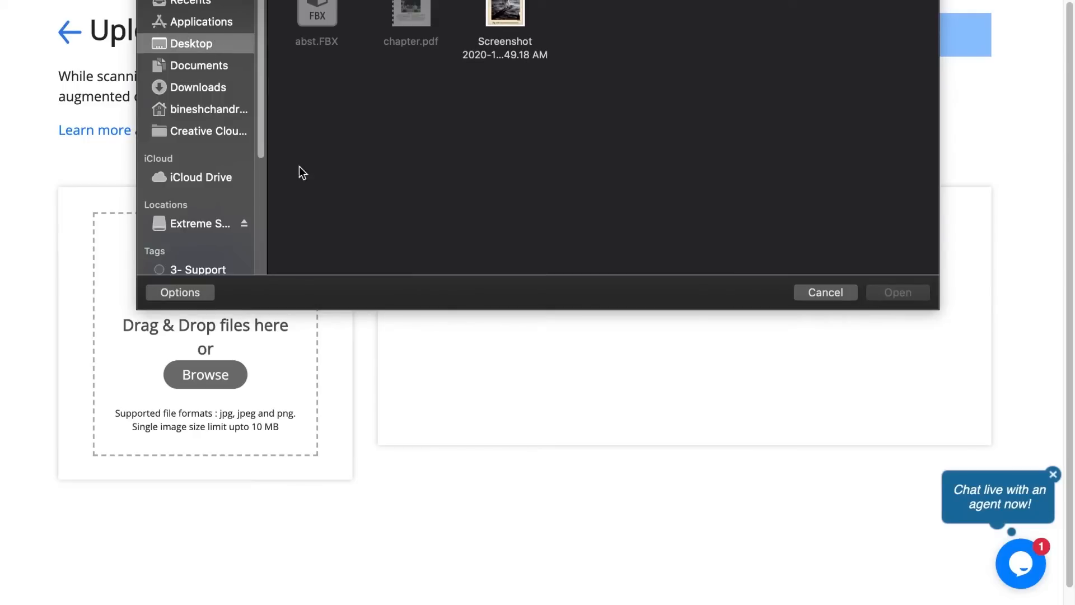
click(505, 20)
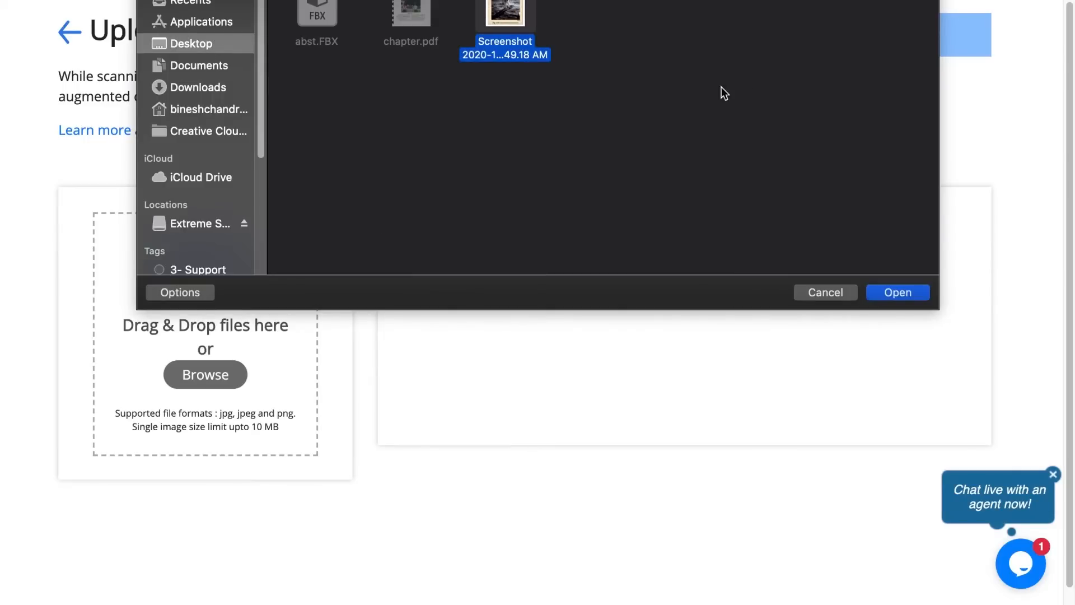
click(897, 292)
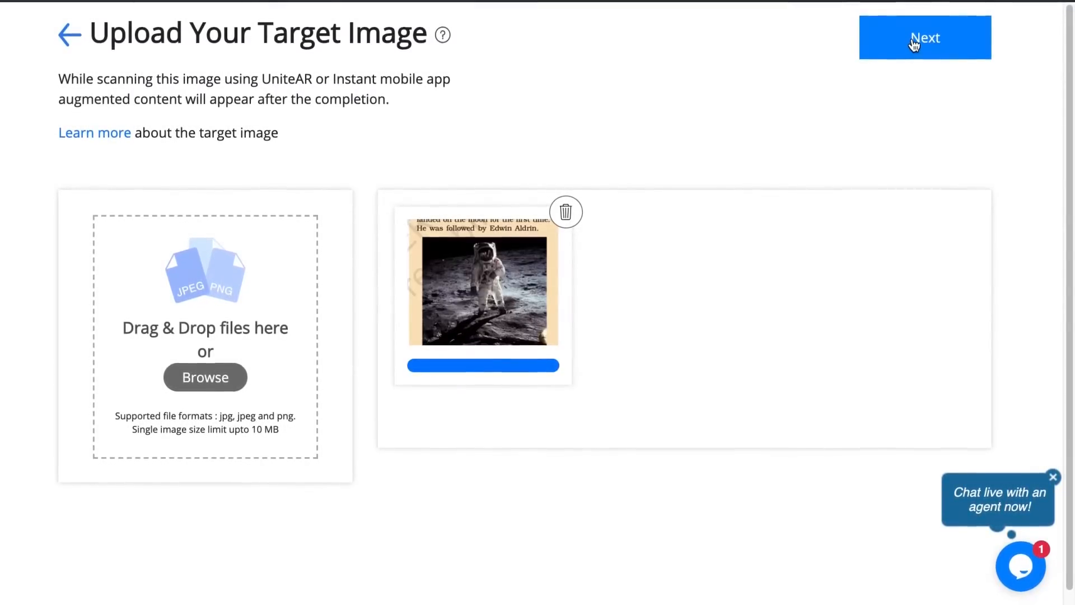
click(926, 37)
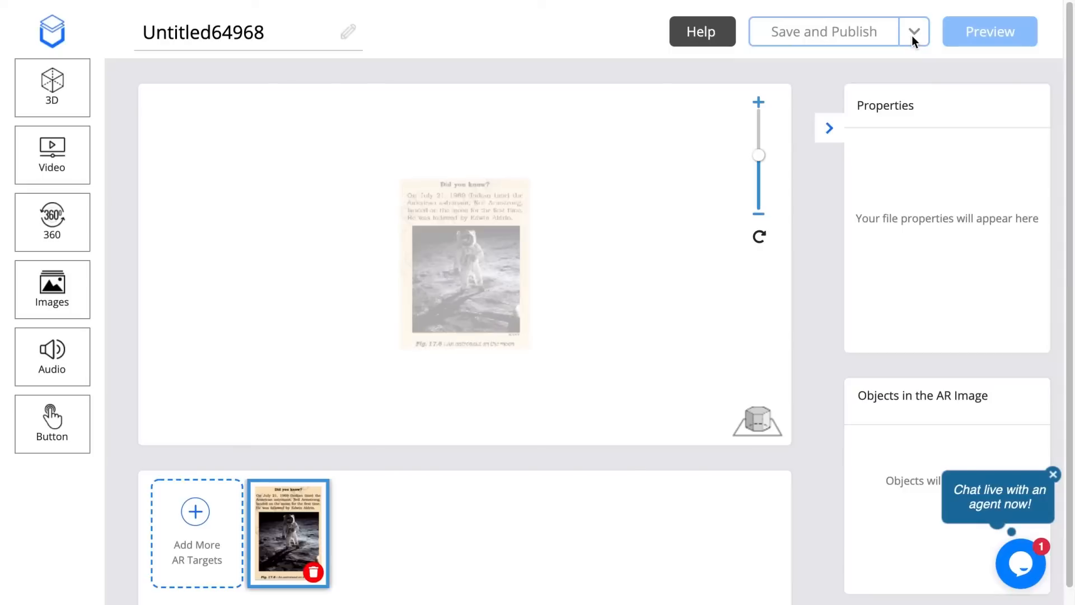
mouse_move(795, 291)
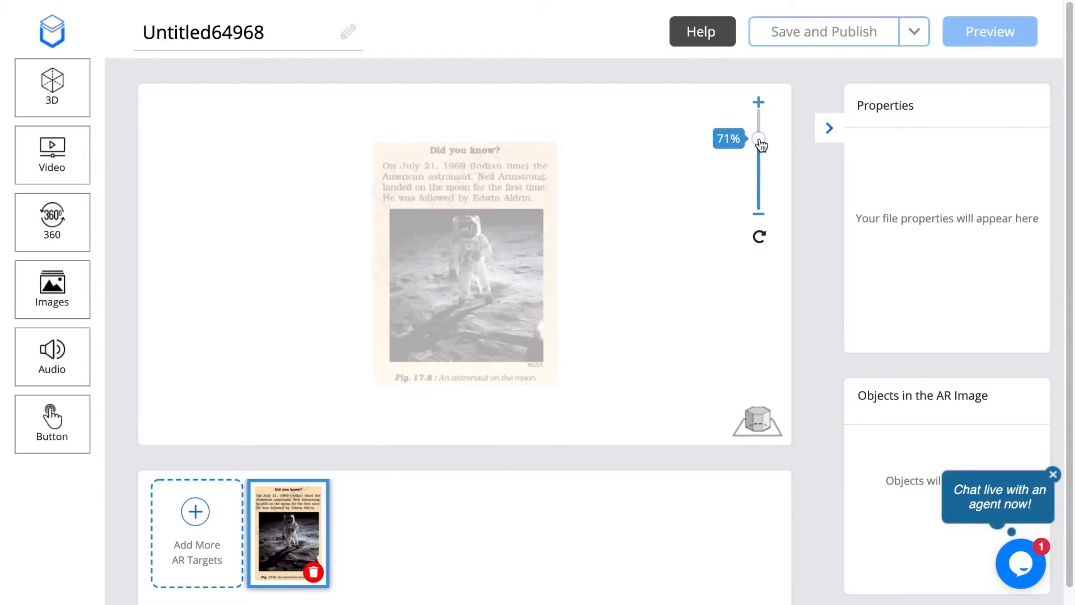
mouse_move(52, 88)
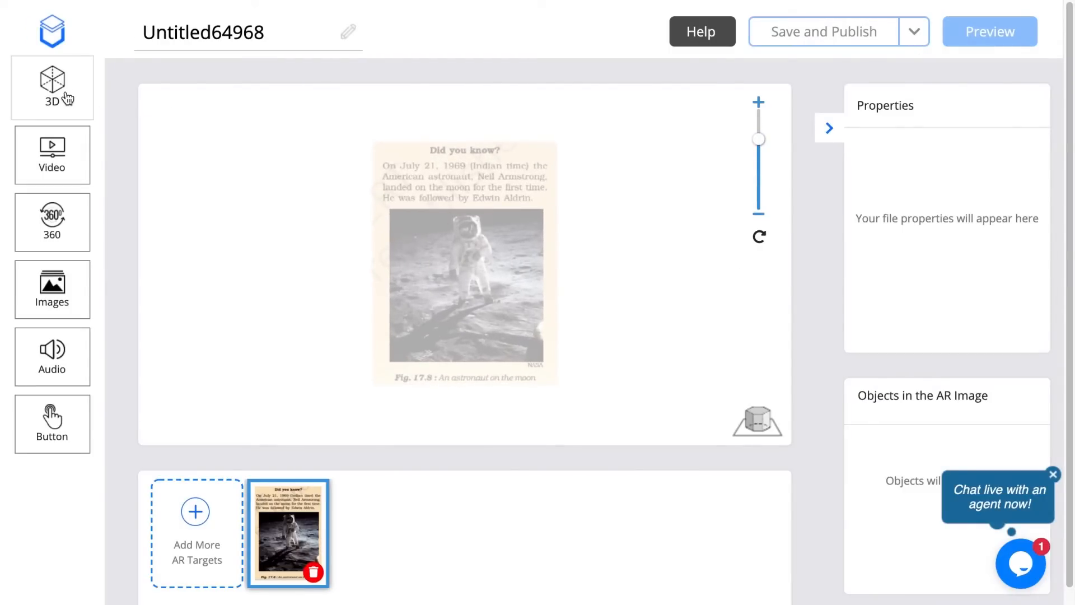
- Open the 3D model page from the left toolbar
click(52, 88)
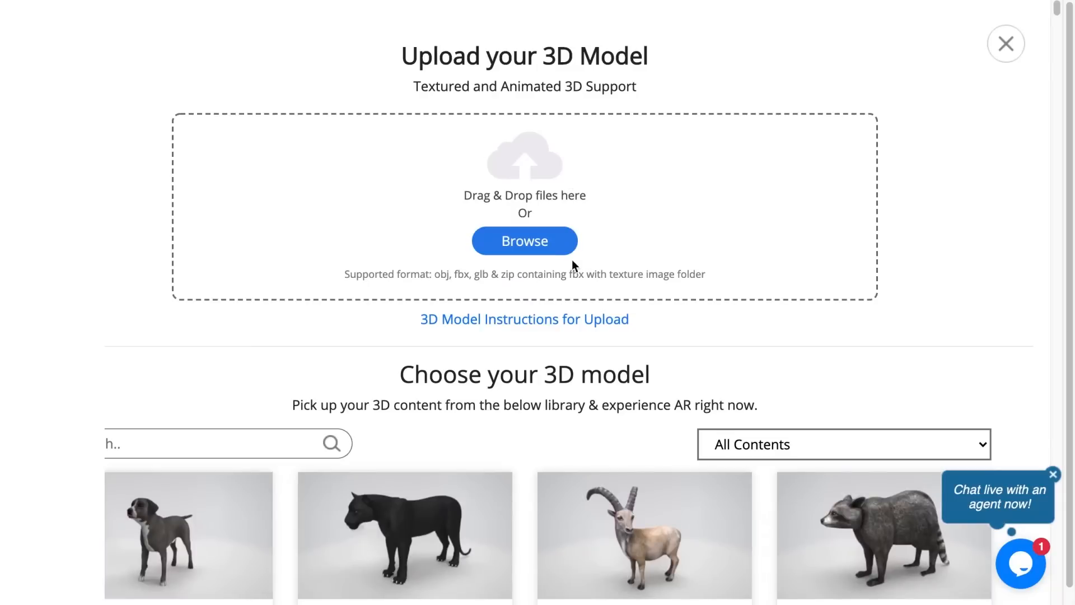
- Browse to the Desktop and upload abst.FBX as the 3D model
click(524, 241)
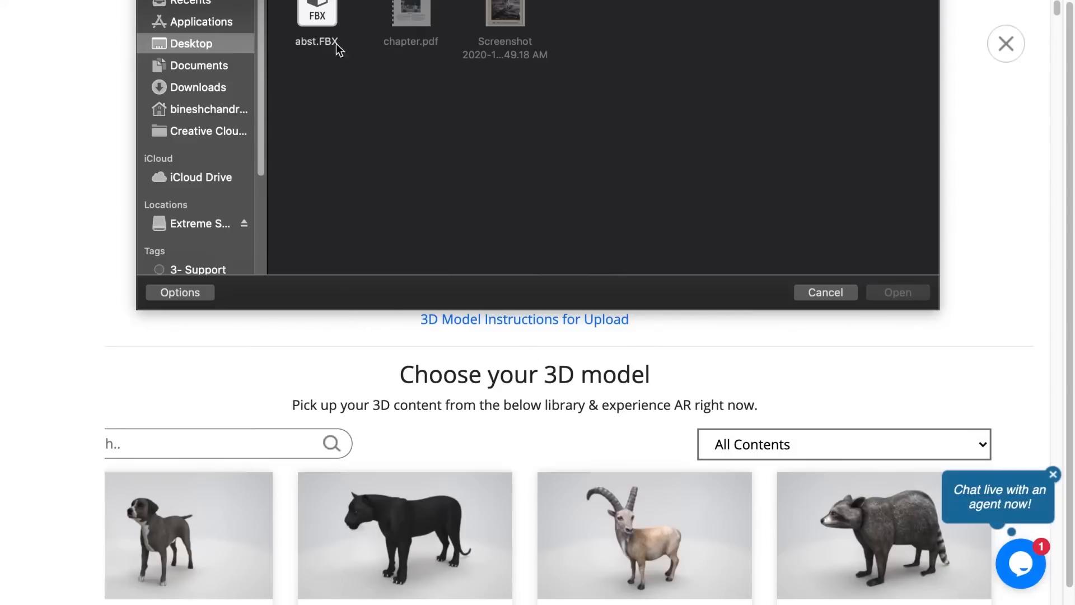
click(316, 24)
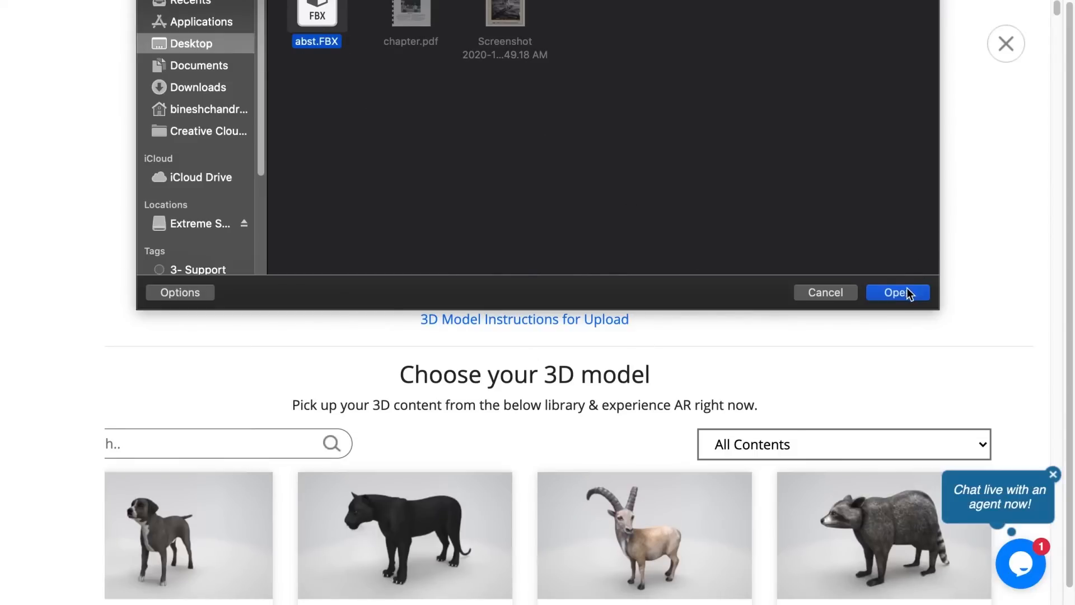
click(897, 292)
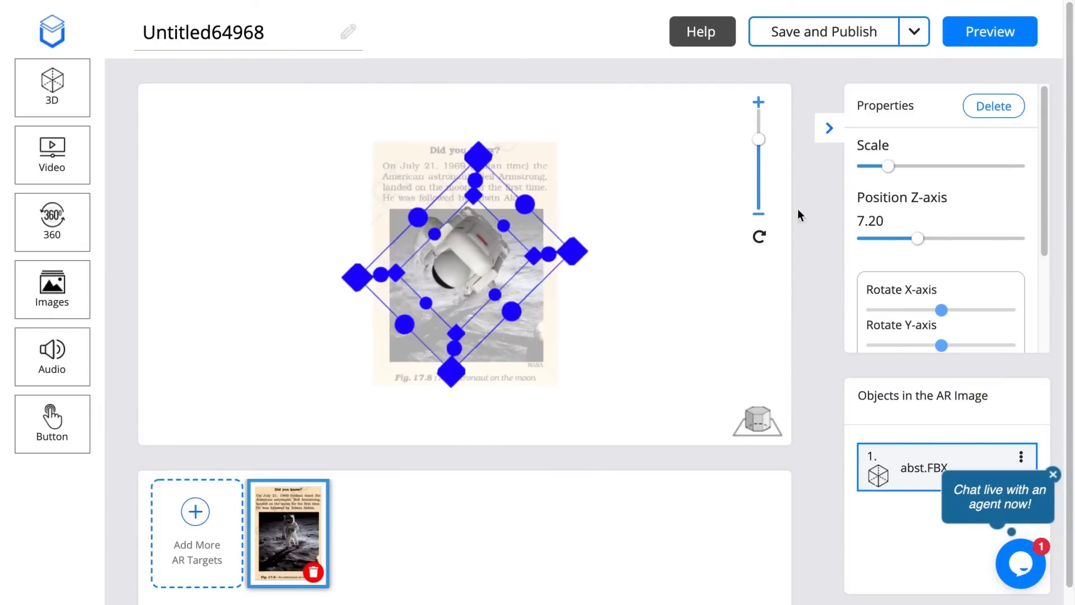
- Save and publish the astronaut AR project with the abst.FBX model
click(820, 31)
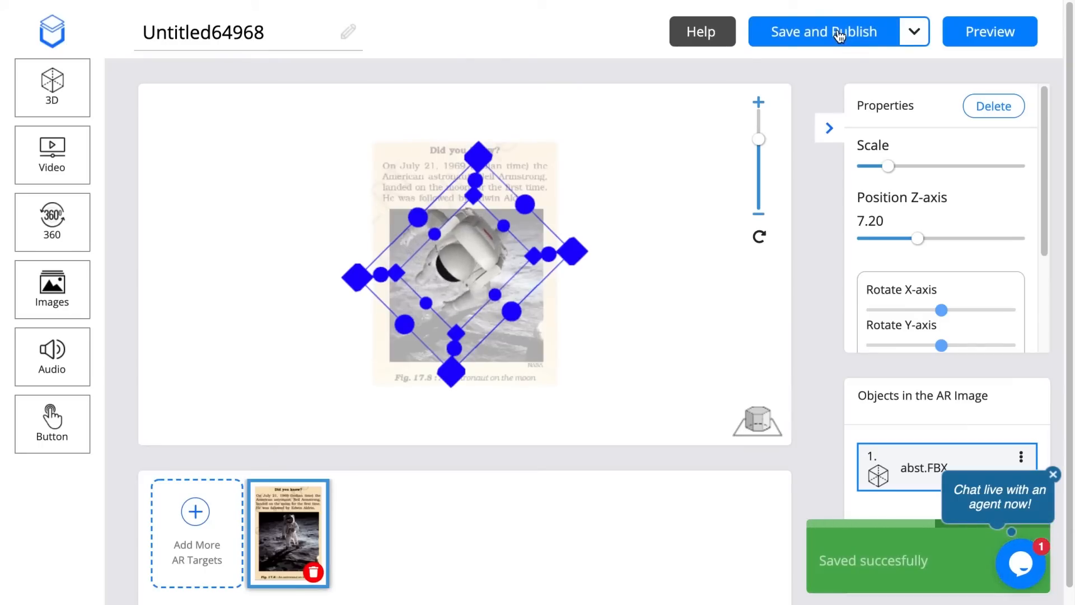
click(823, 31)
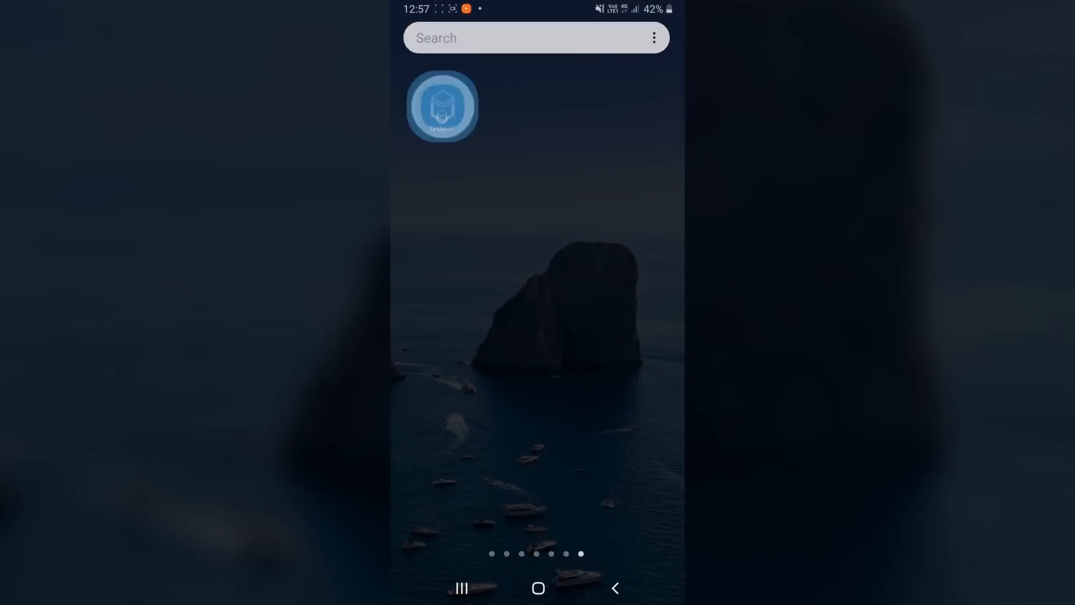
- Launch the UniteAR mobile app and start scanning the astronaut textbook page
click(443, 107)
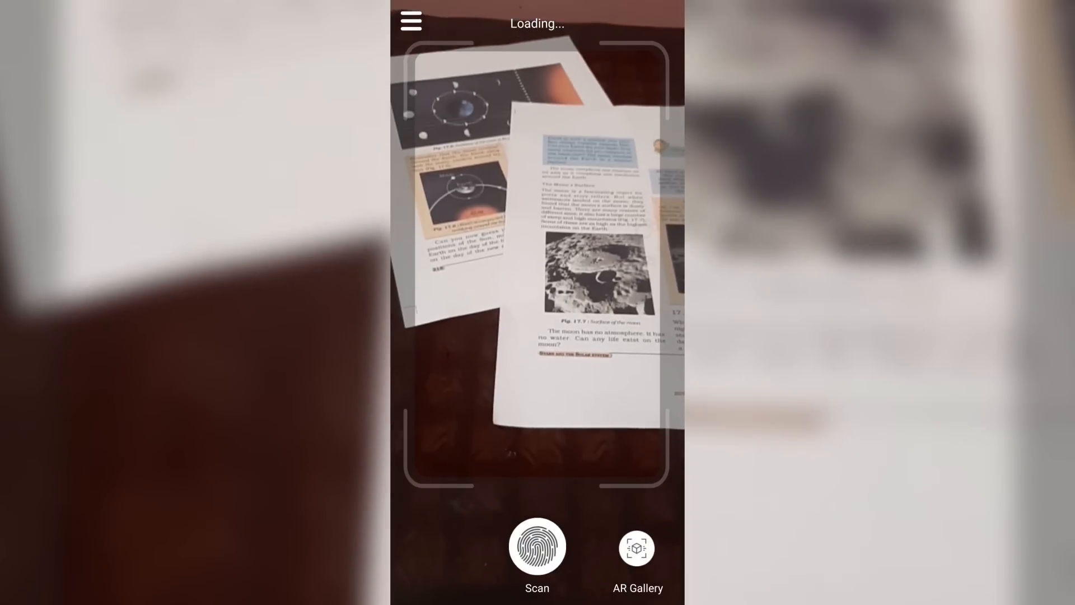
click(537, 547)
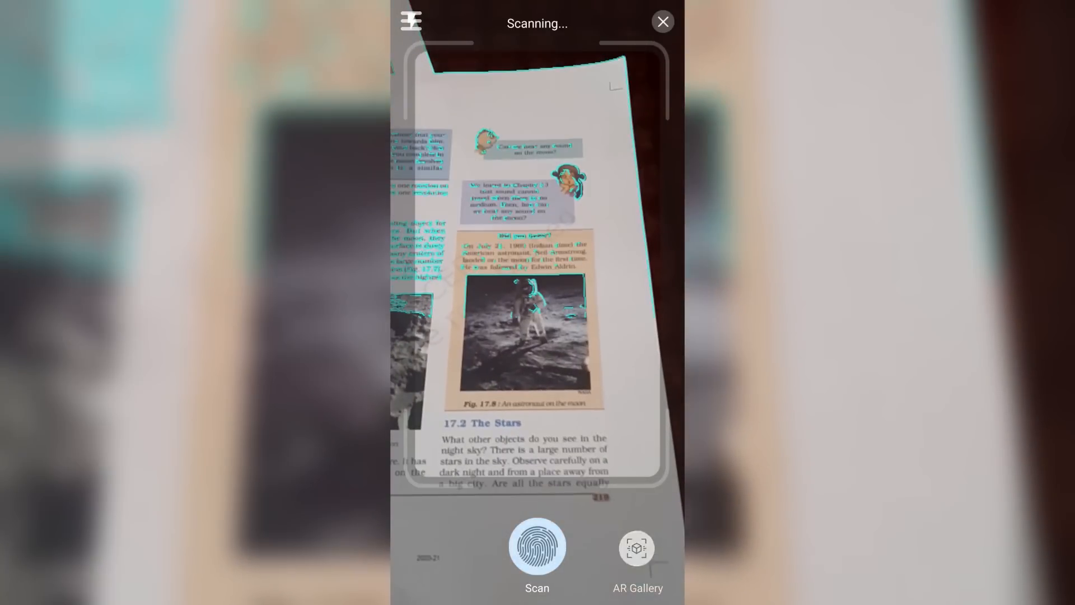